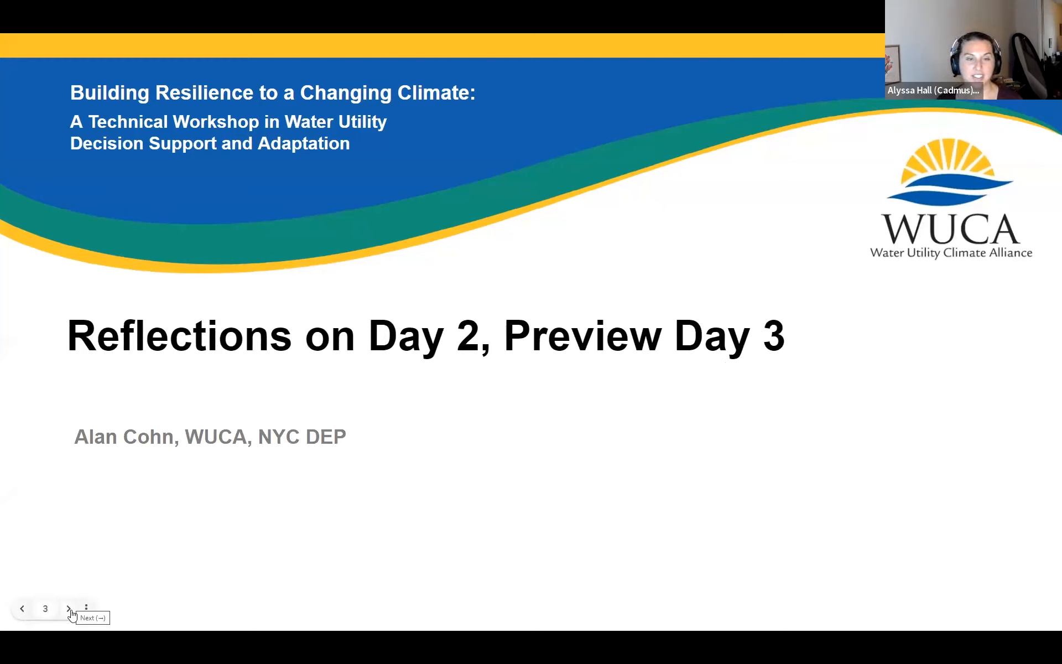
- Advance the slideshow from slide 3 to slide 4, Day 2 Reflections
{"action": "left_click", "coordinate": [68, 607]}
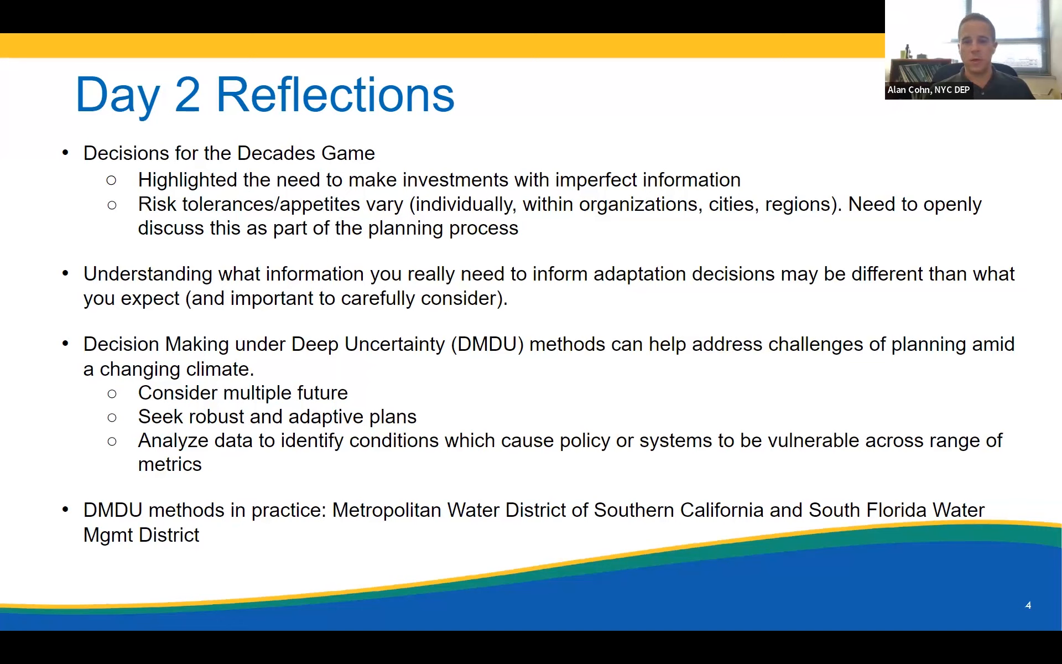
{"action": "mouse_move", "coordinate": [398, 523]}
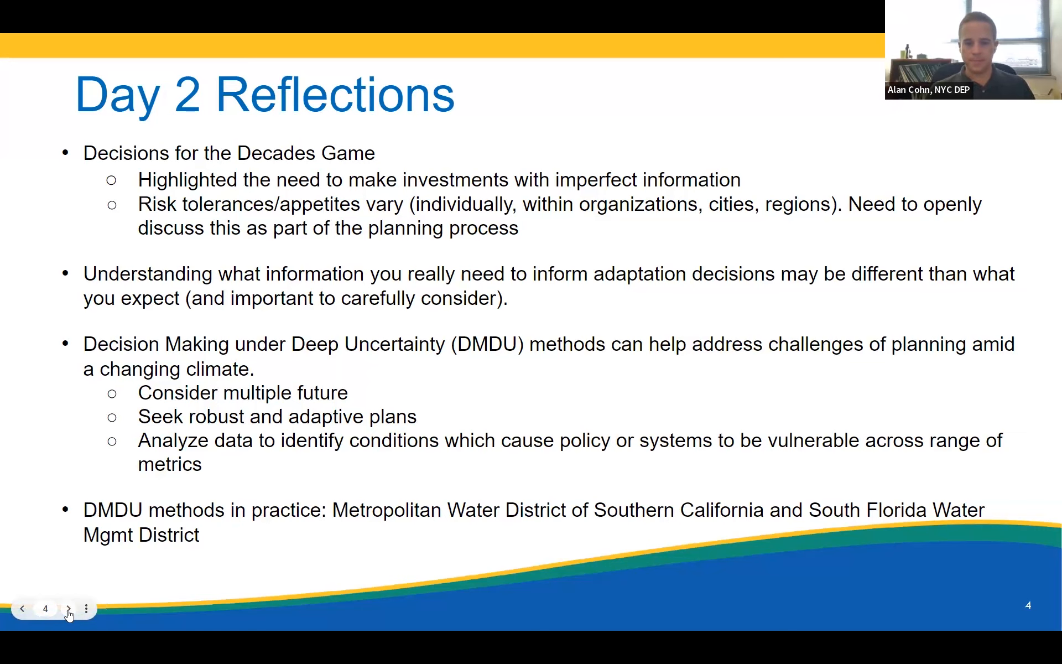
- Advance through the Day 3 Agenda Brief Preview slide to the next slide
{"action": "left_click", "coordinate": [66, 608]}
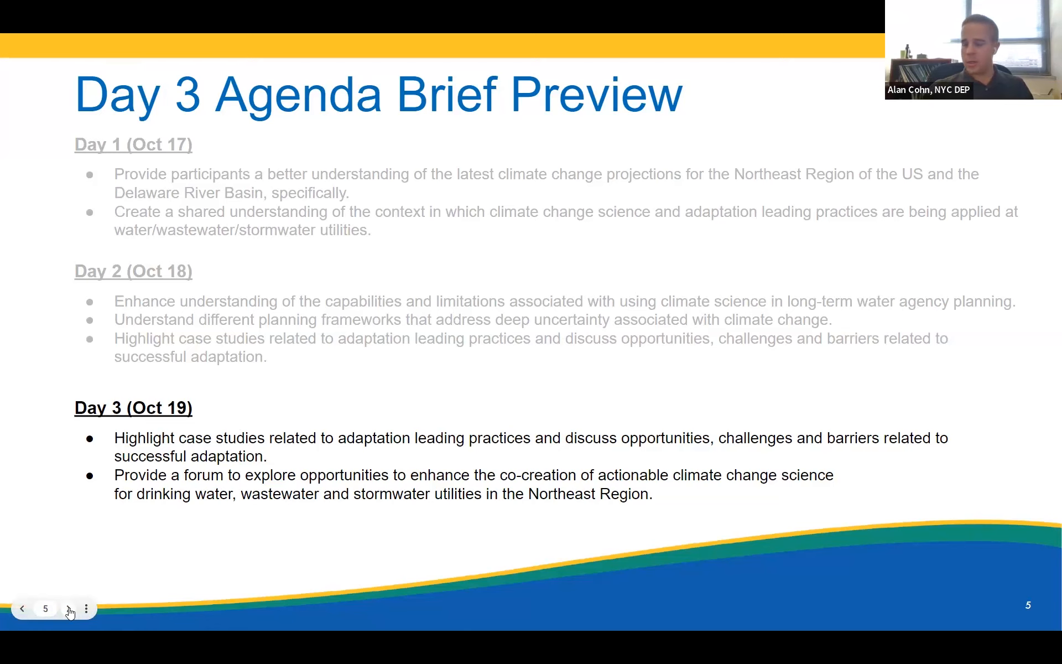
{"action": "left_click", "coordinate": [67, 608]}
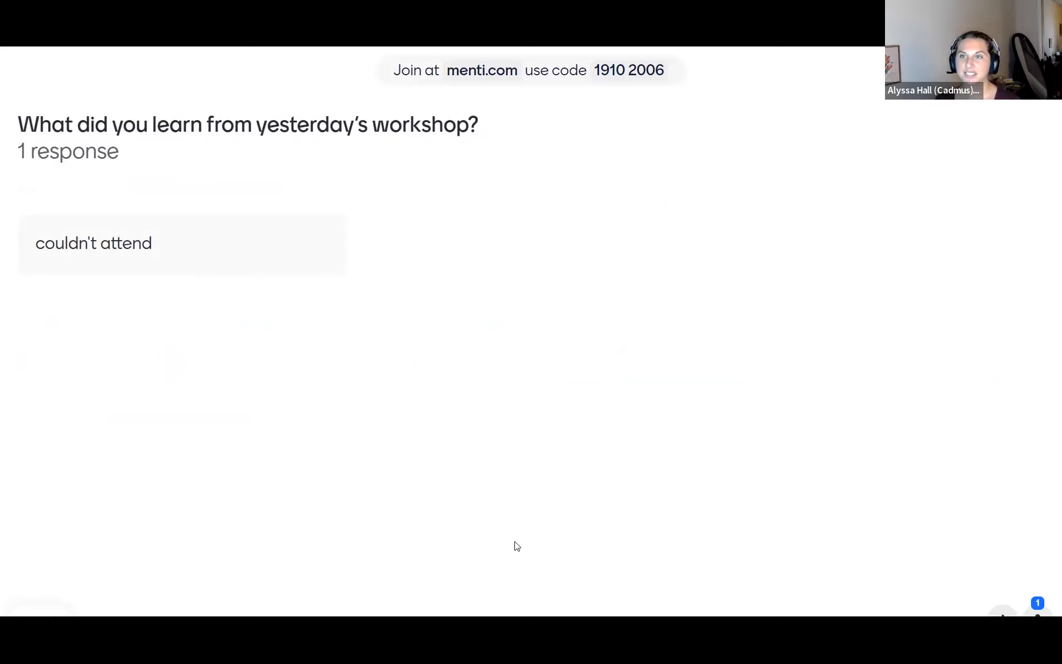
{"action": "mouse_move", "coordinate": [602, 151]}
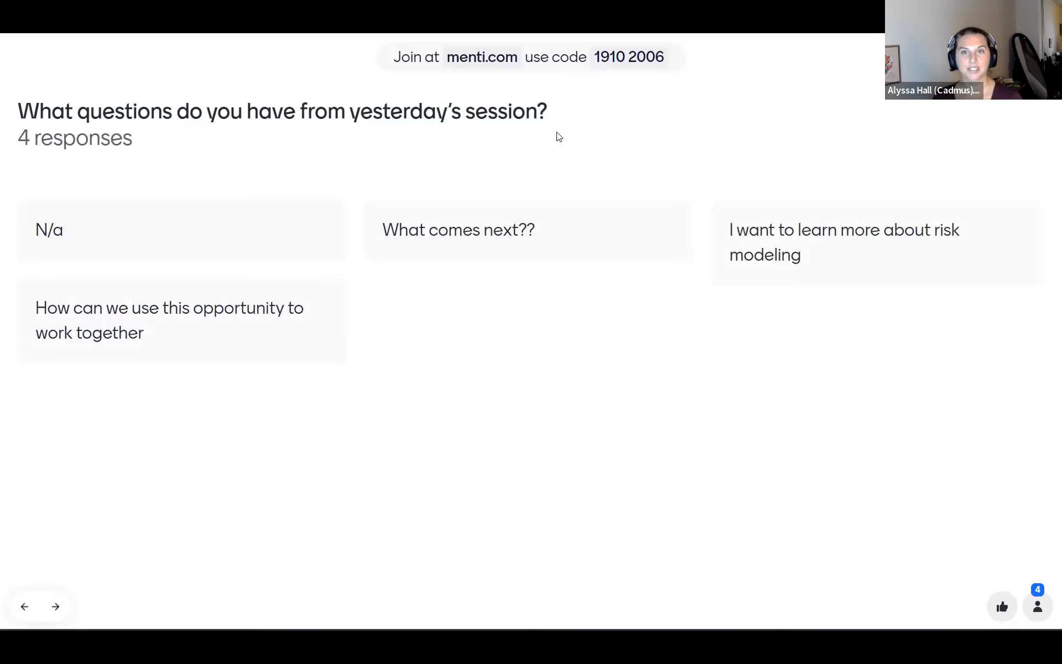
{"action": "mouse_move", "coordinate": [540, 403]}
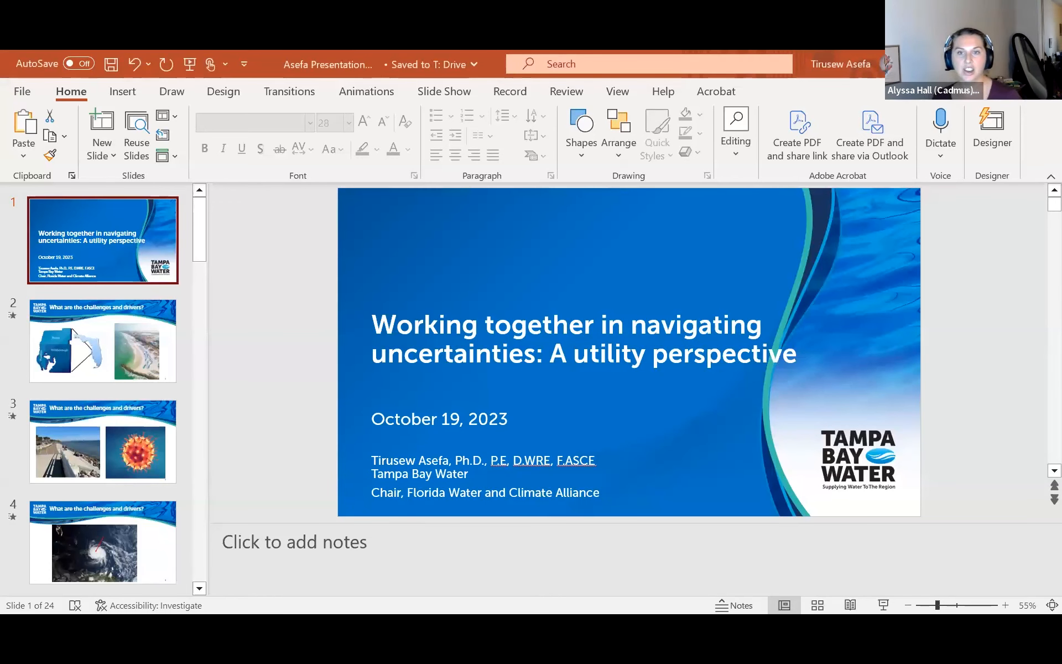
{"action": "mouse_move", "coordinate": [882, 605]}
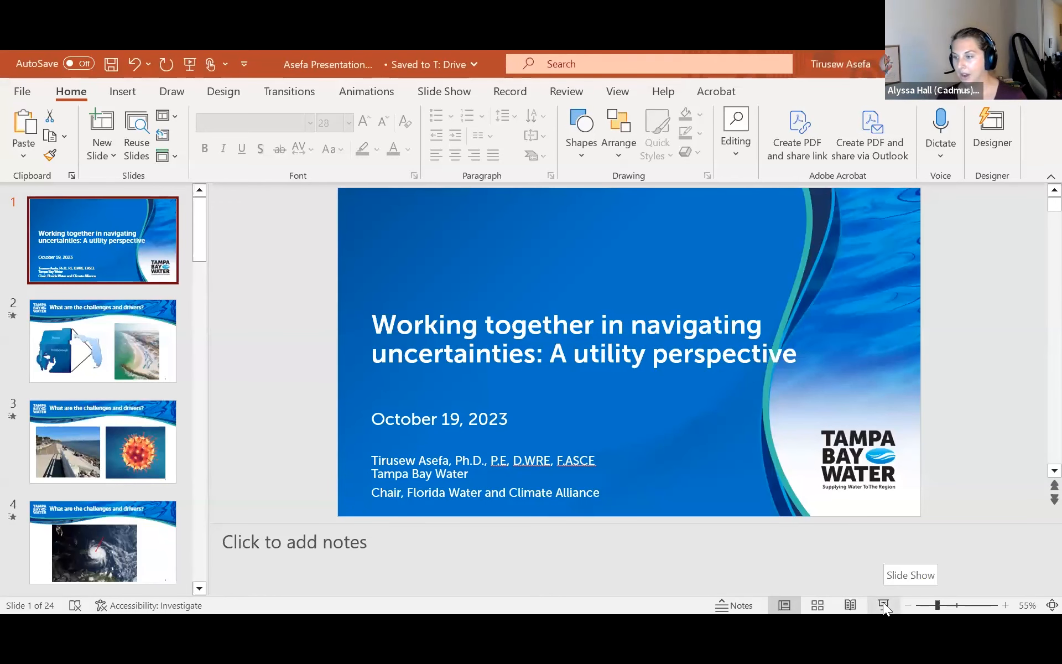